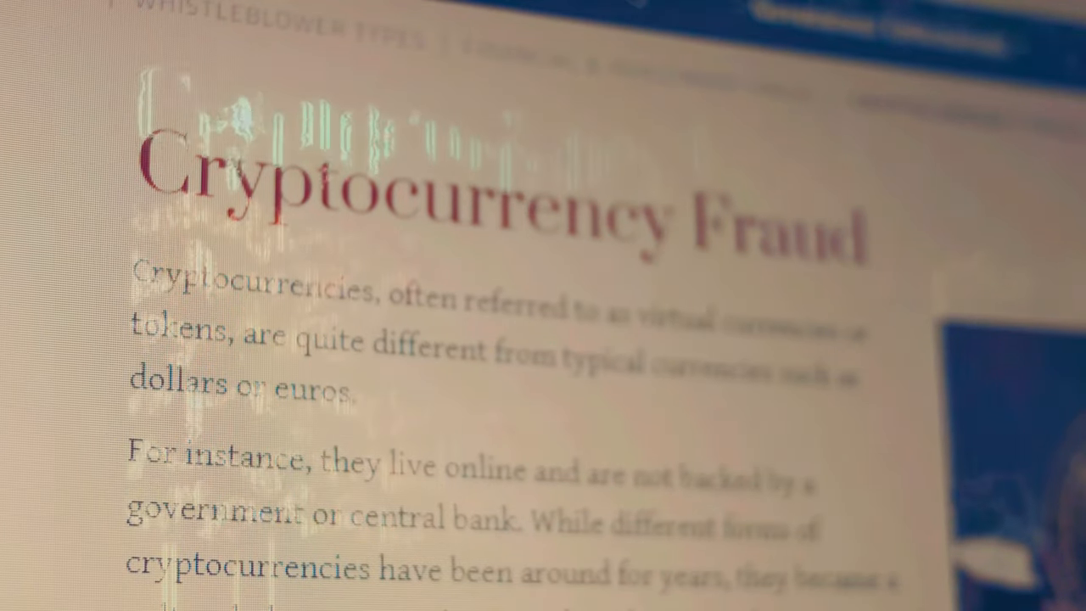
{"action": "scroll", "scroll_direction": "down", "scroll_amount": 3}
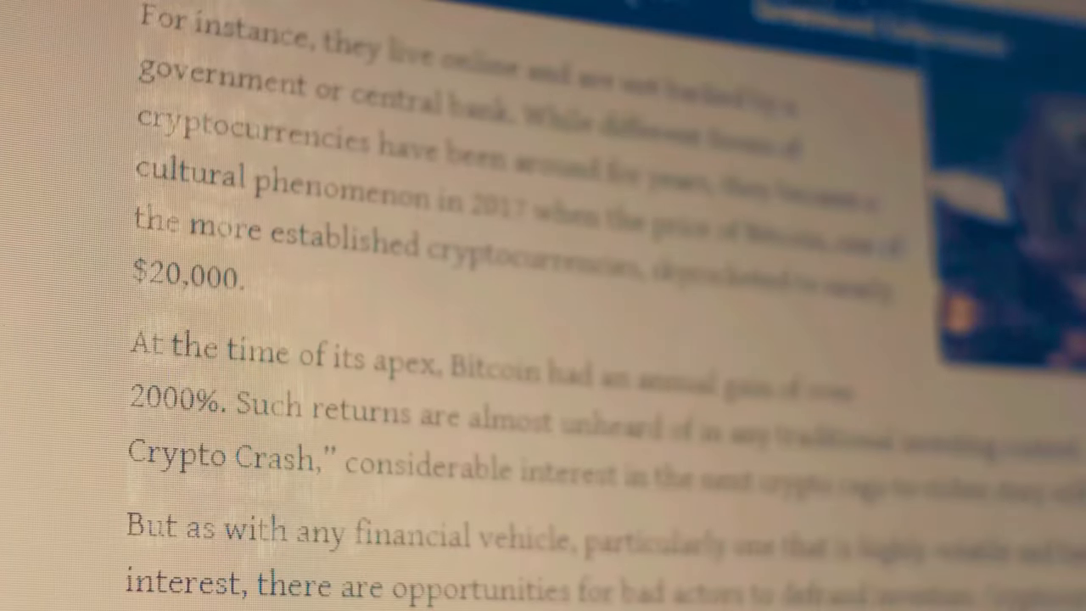